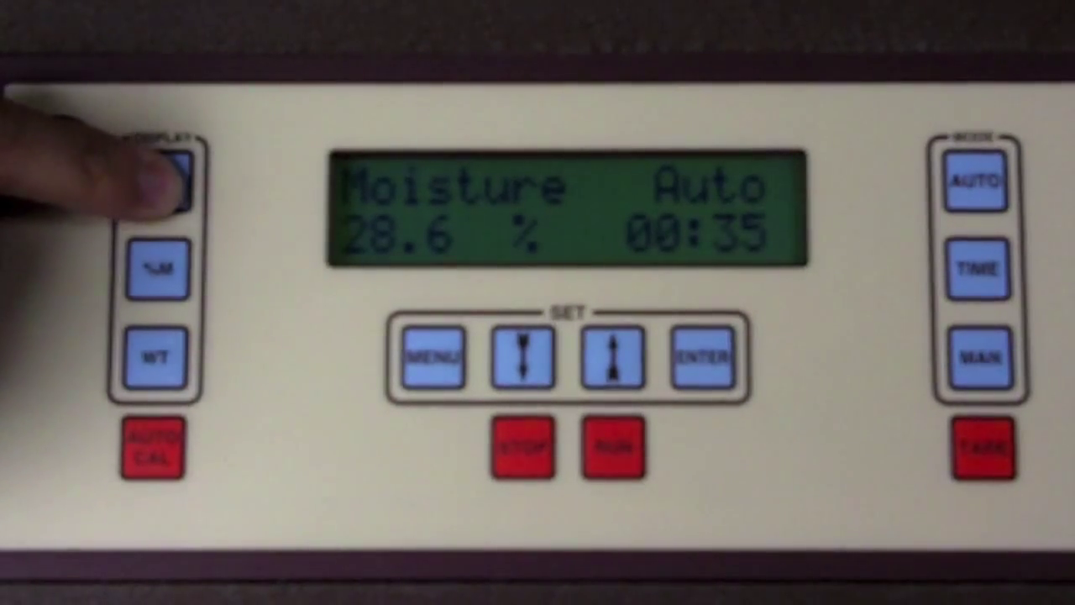
Switch the auto test readout to percent solids, showing 28.6% solids
click(164, 187)
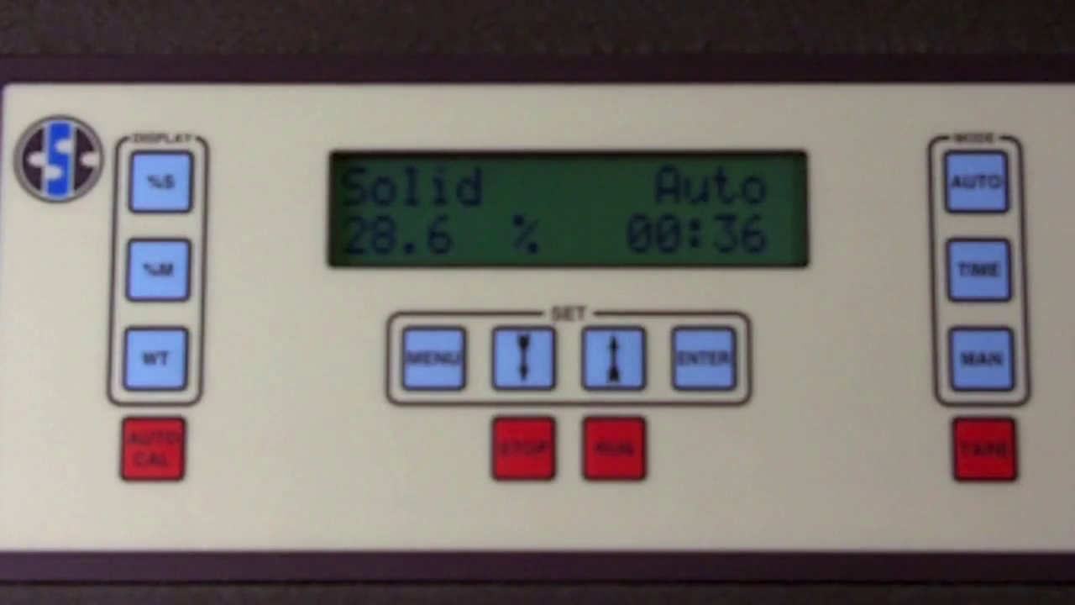